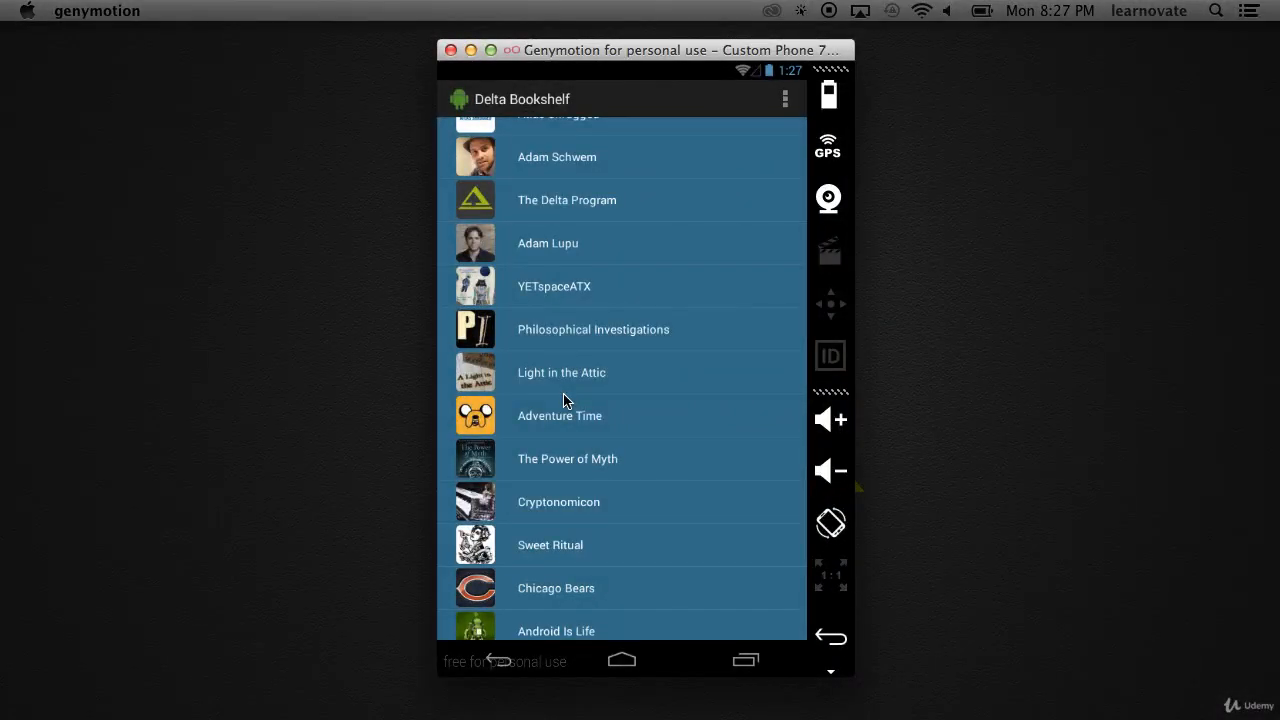
scroll("up", 3)
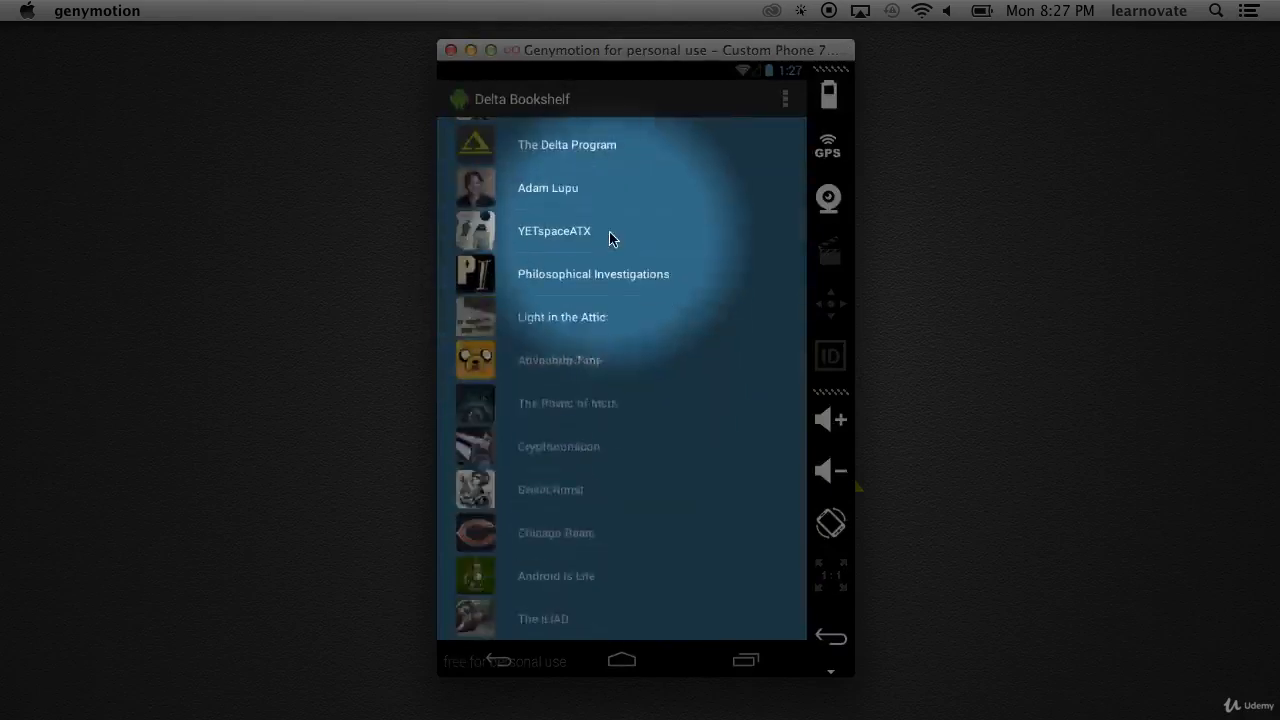